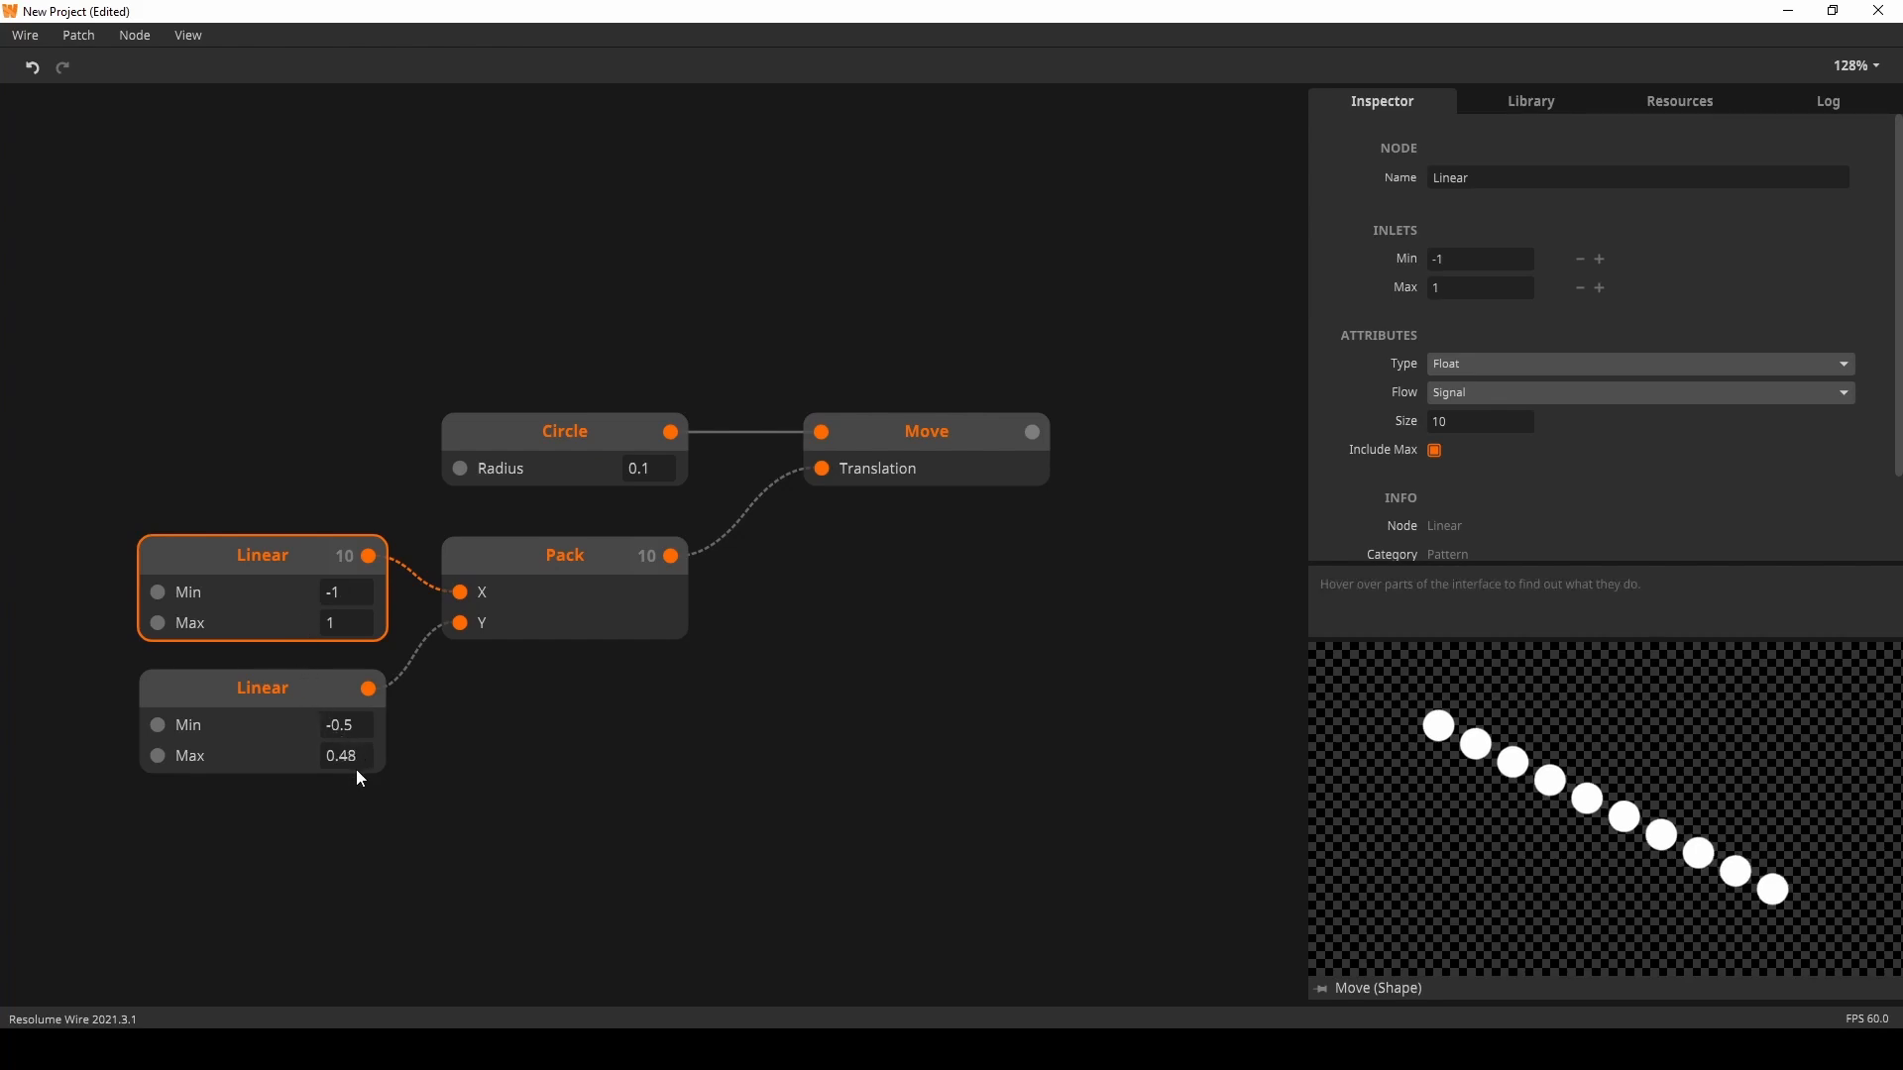
Set the second Linear node's Min to -0.5 and Max to 0.48
{"action": "left_click", "coordinate": [1639, 392]}
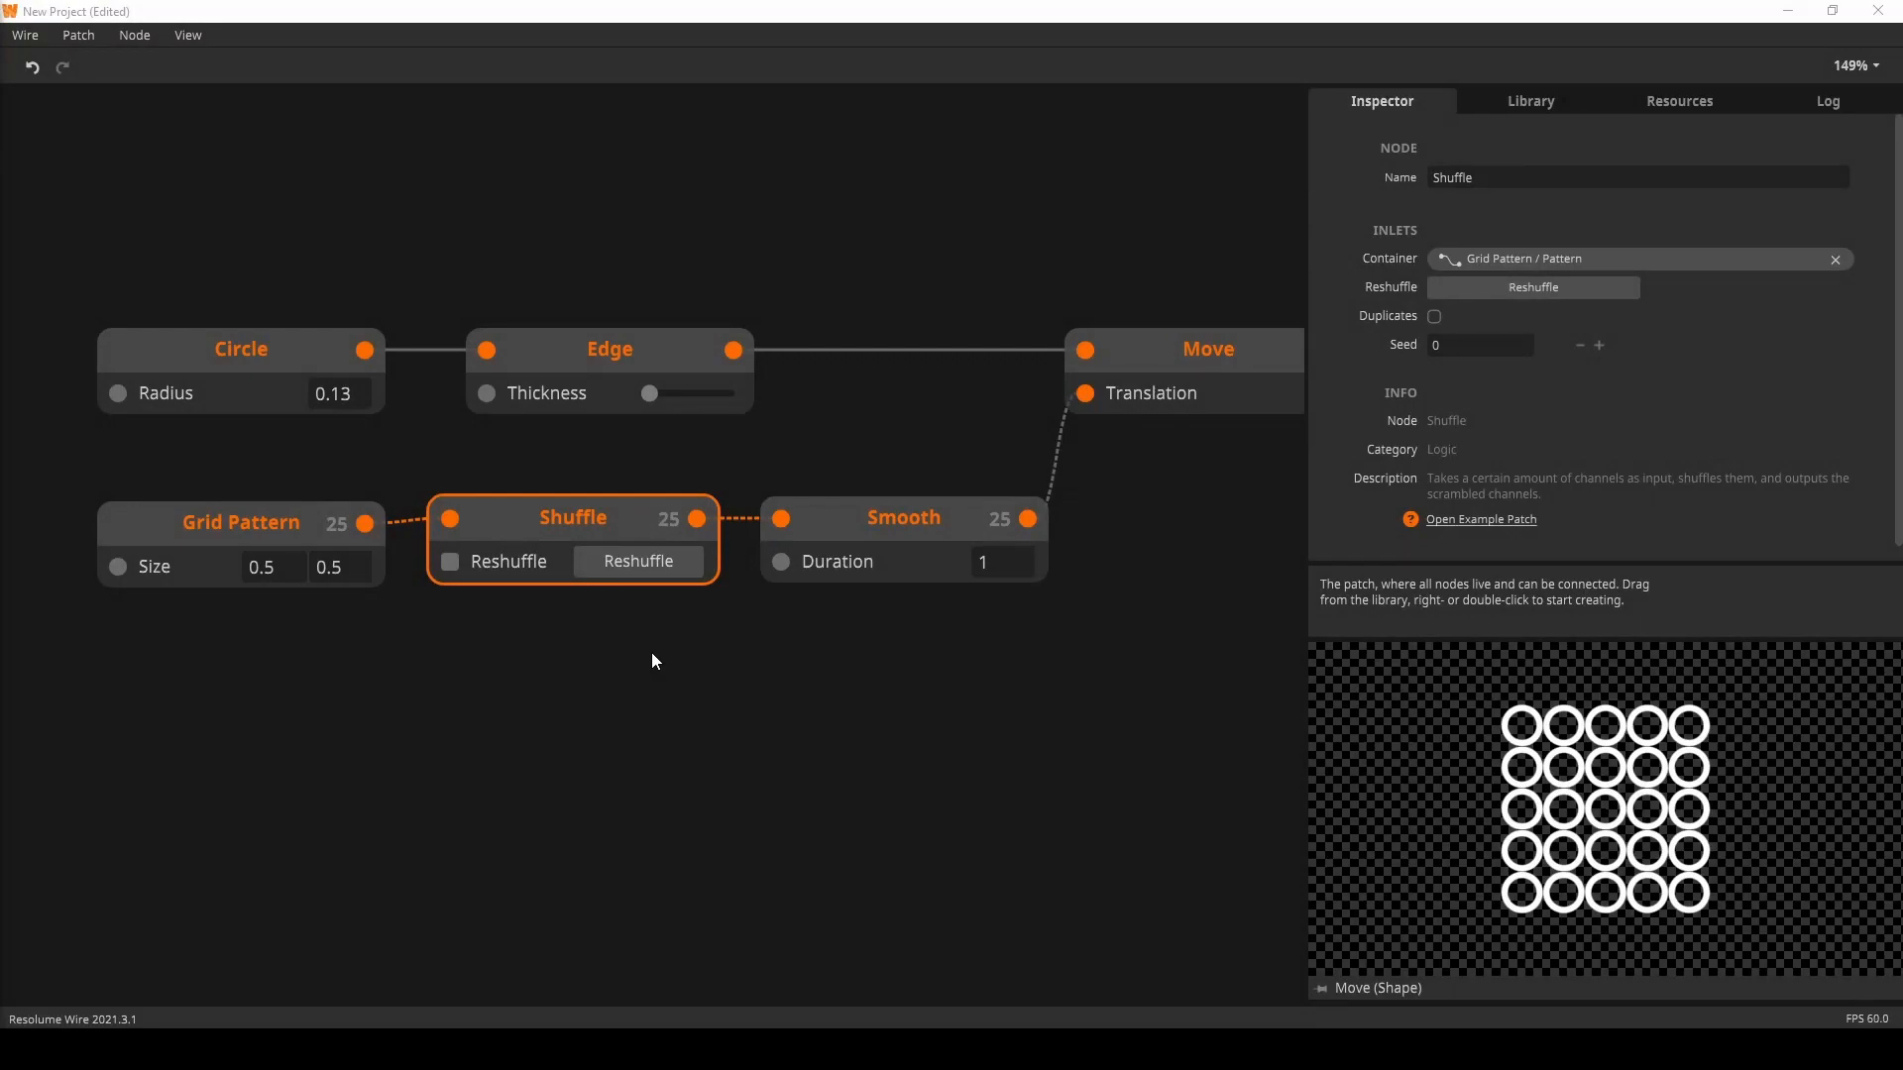
Reshuffle the ring grid three times to scramble positions
{"action": "left_click", "coordinate": [638, 562]}
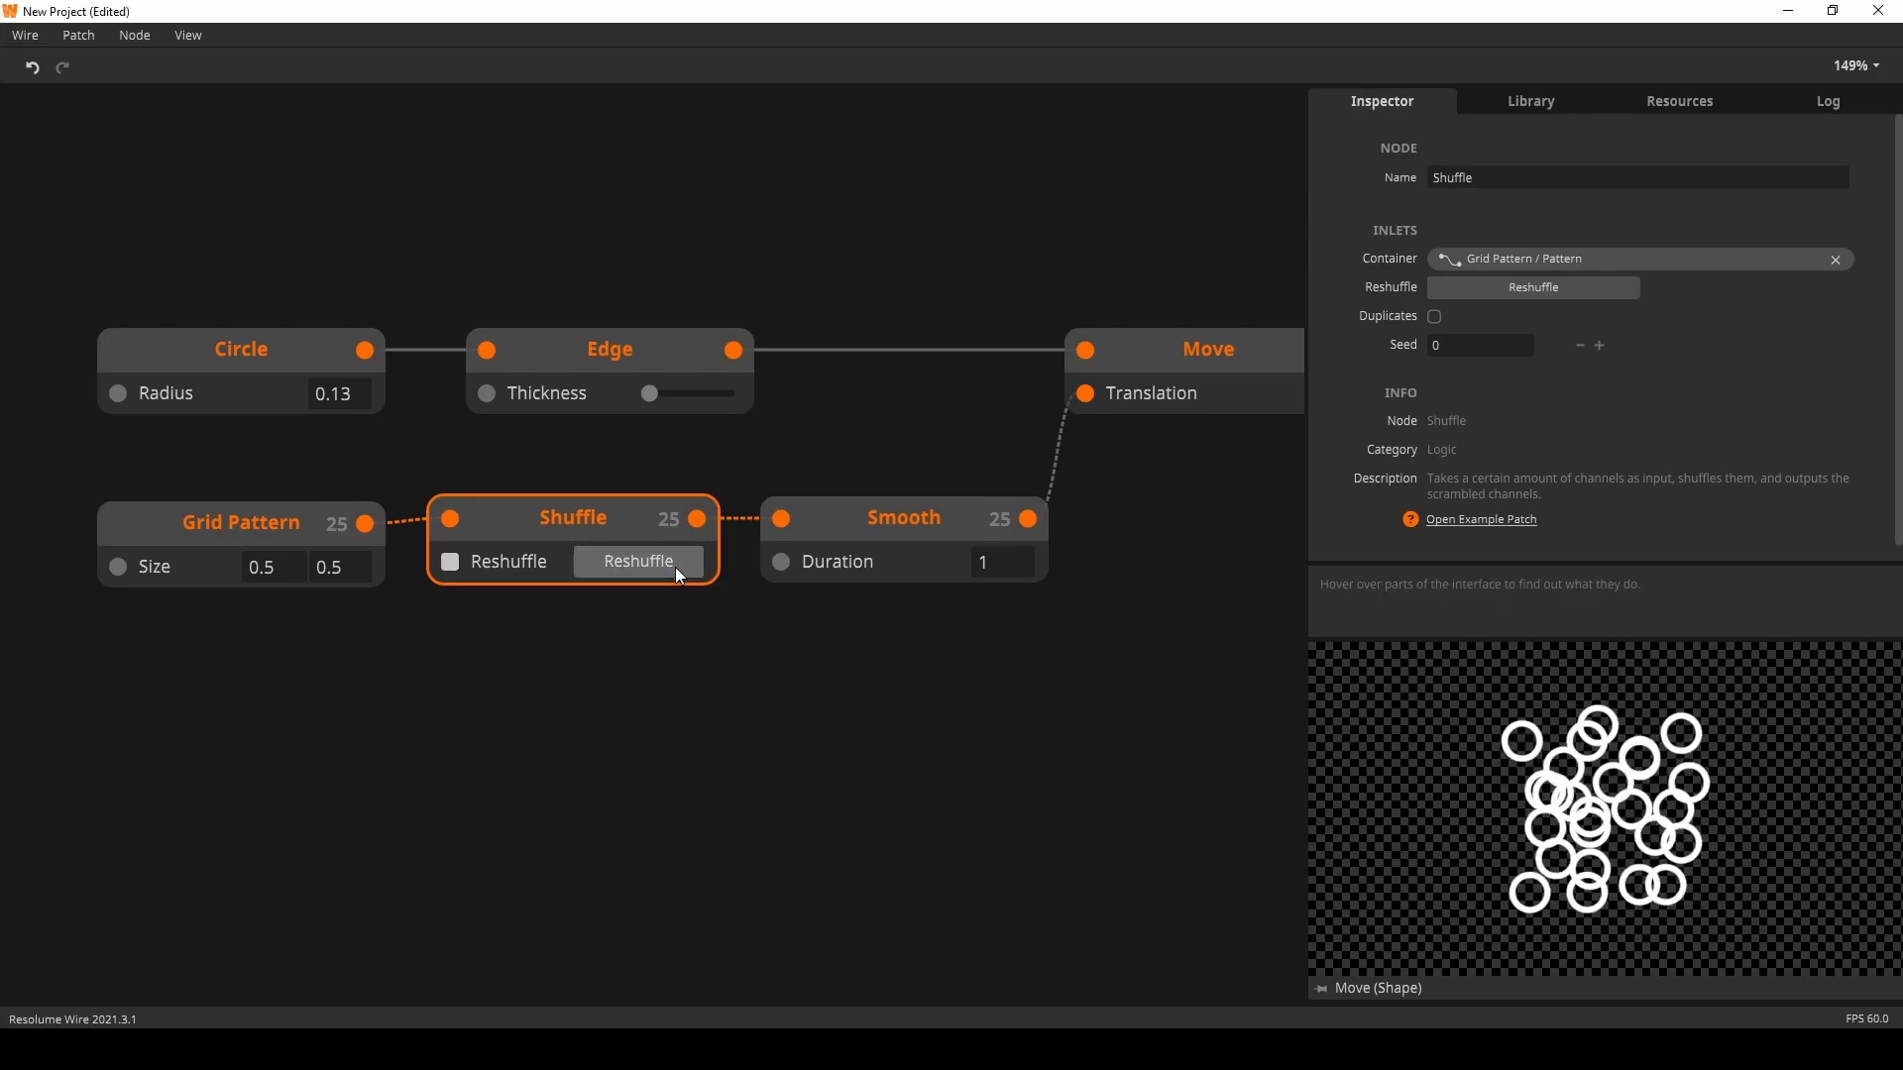
{"action": "left_click", "coordinate": [637, 561]}
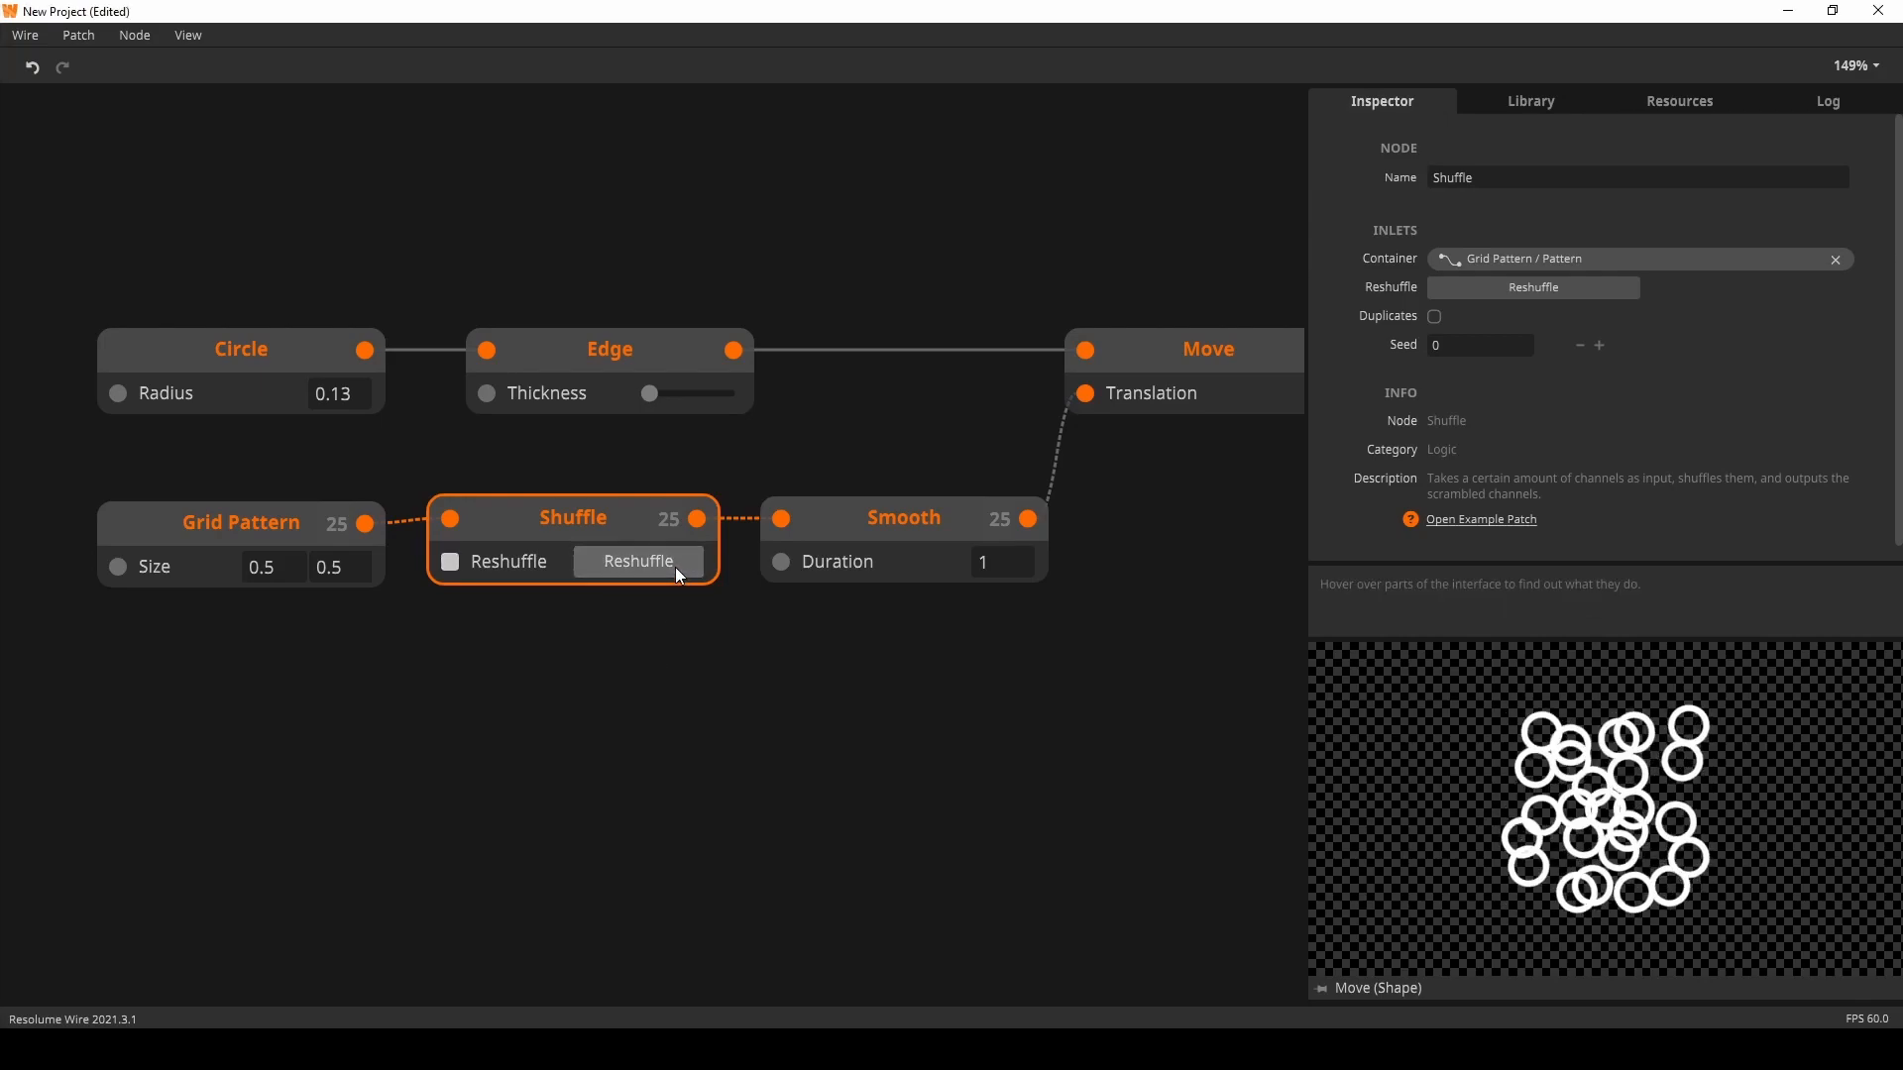
{"action": "left_click", "coordinate": [637, 561]}
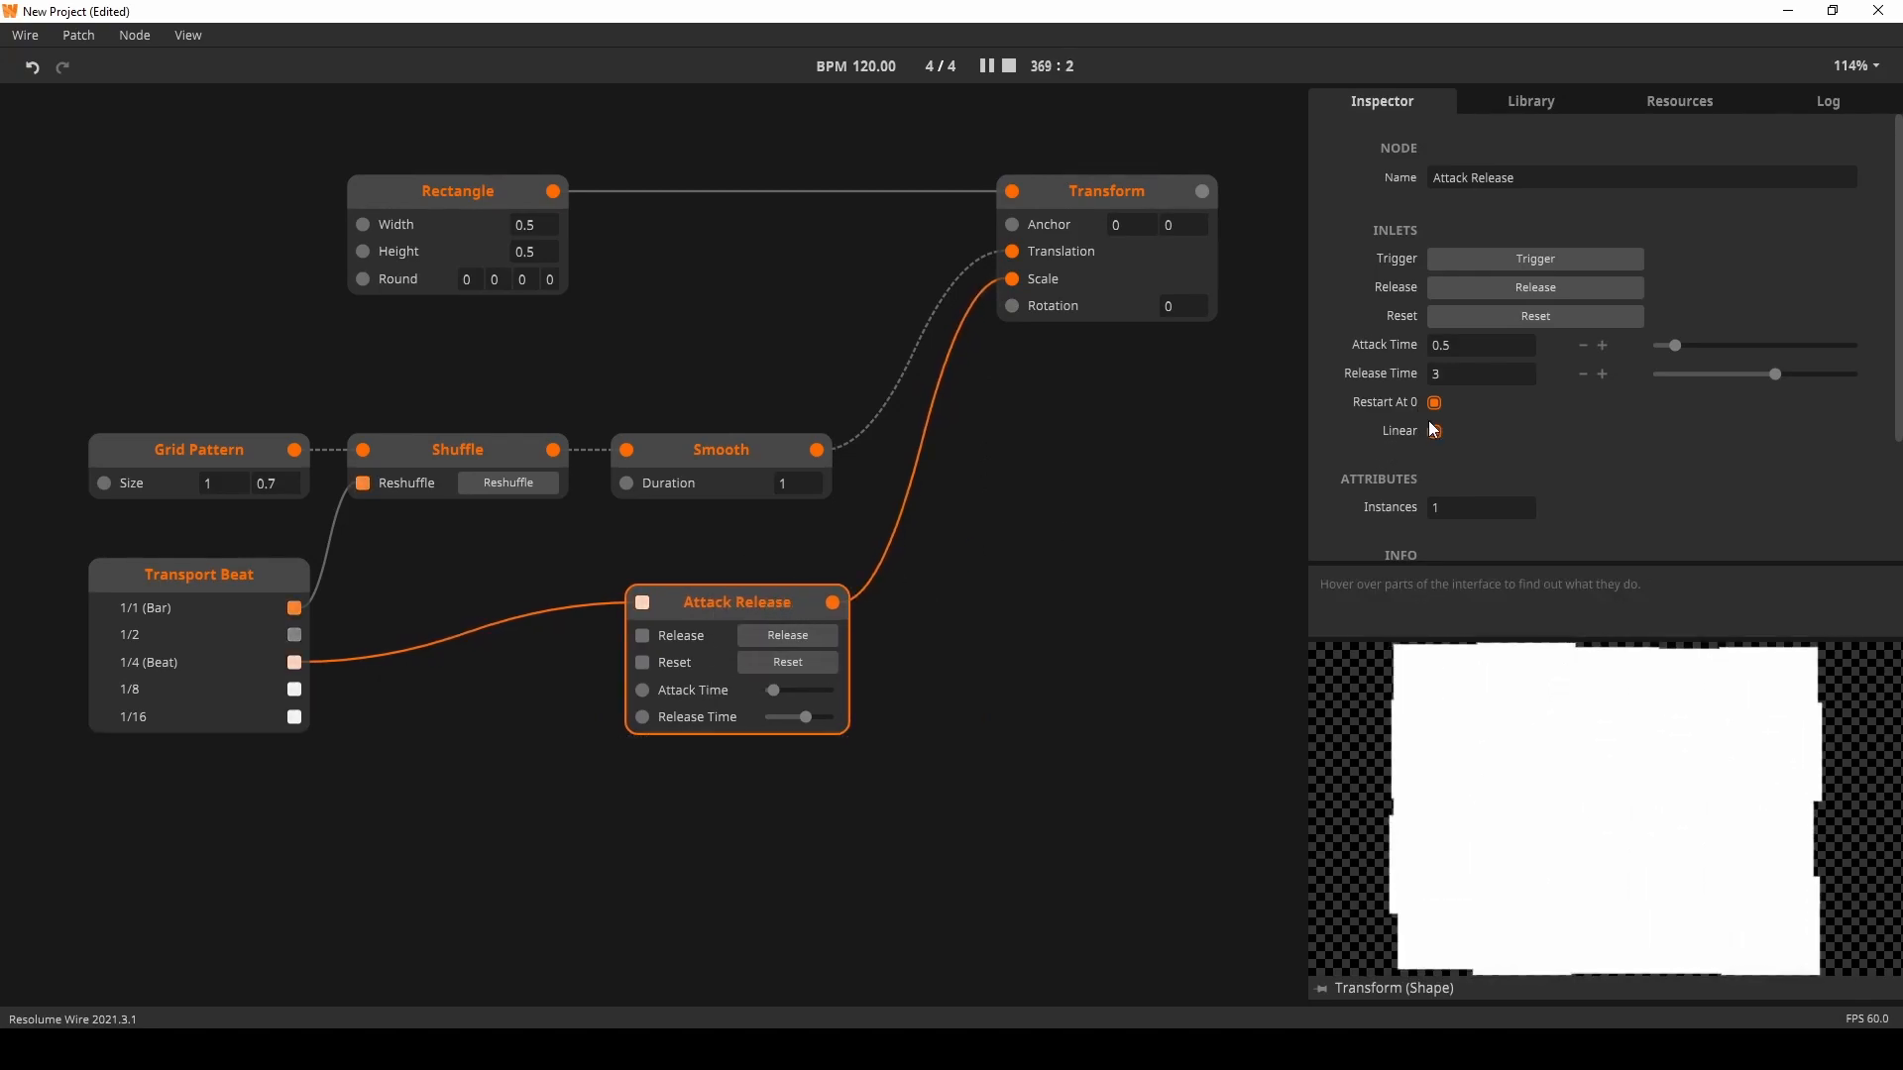
Configure the Attack Release node with Attack 0.5 and Release 3
{"action": "left_click", "coordinate": [1432, 431]}
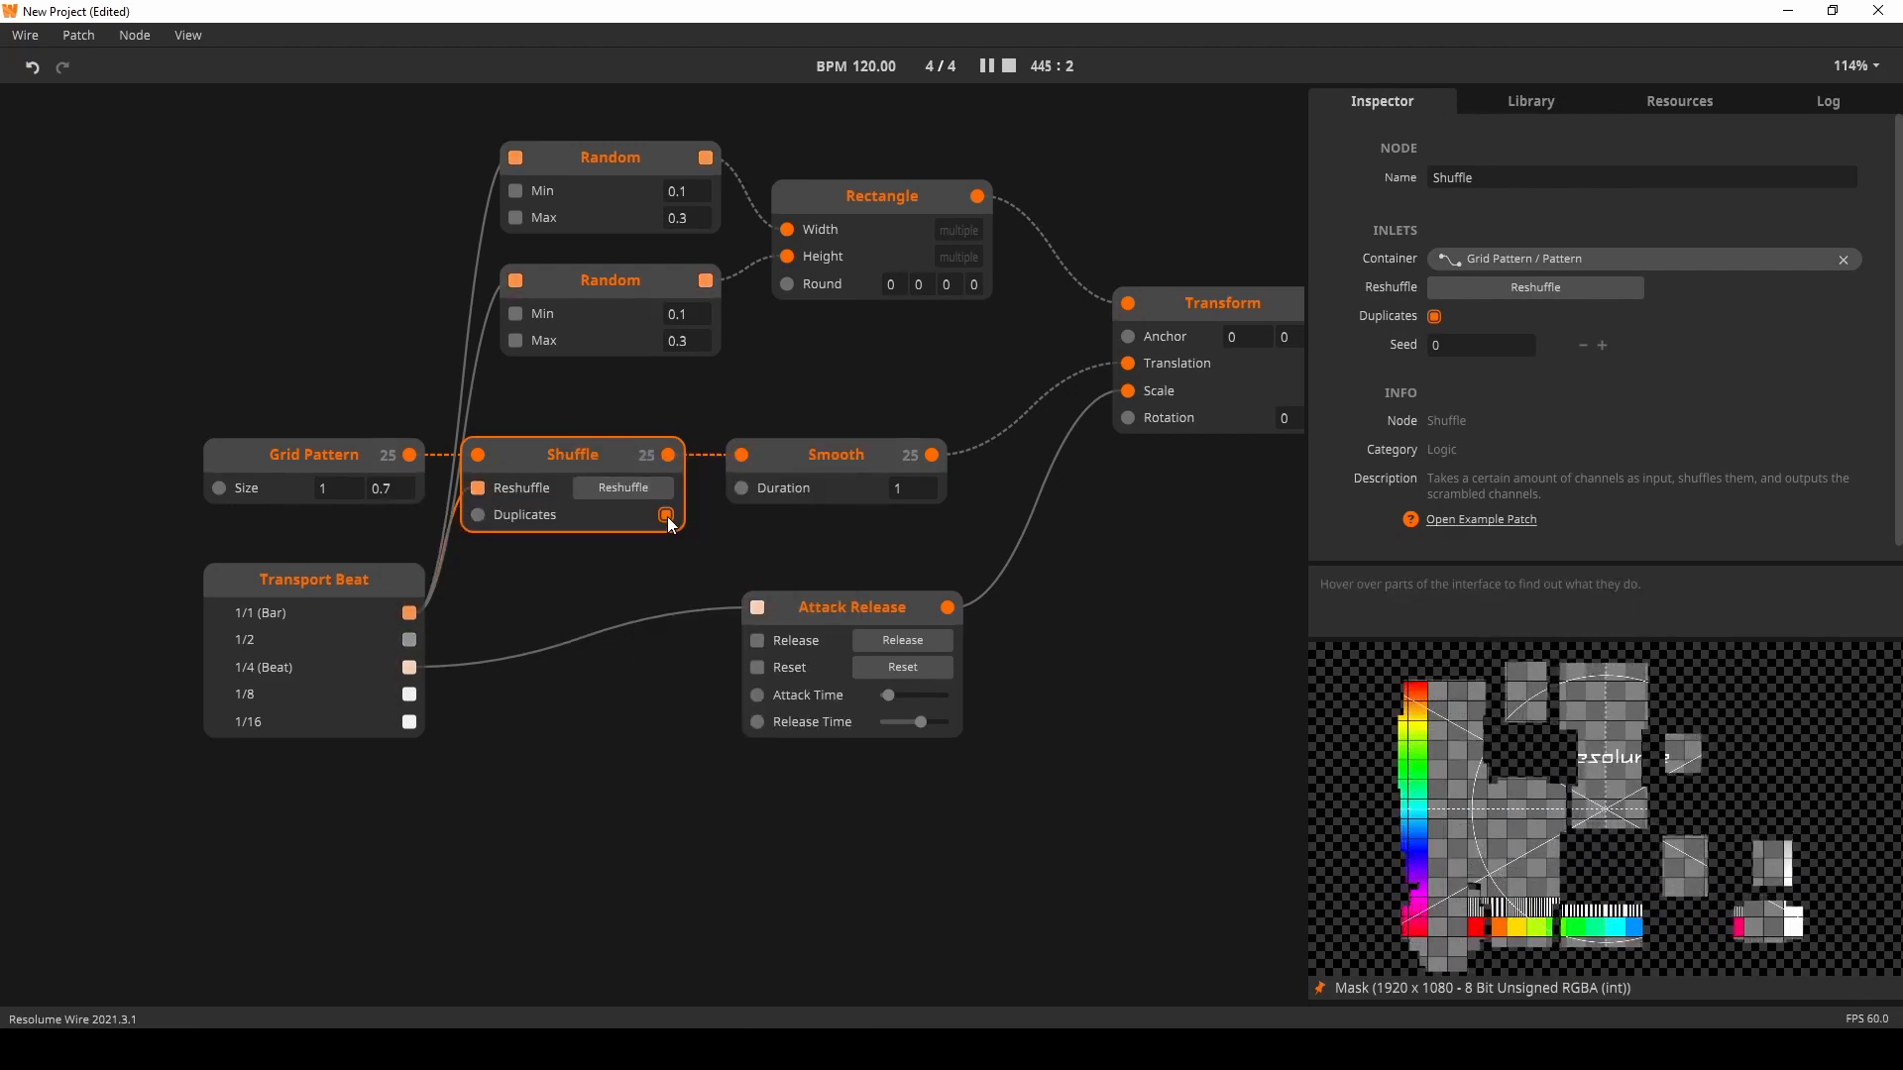
Enable Duplicates on the Shuffle node
{"action": "left_click", "coordinate": [665, 514]}
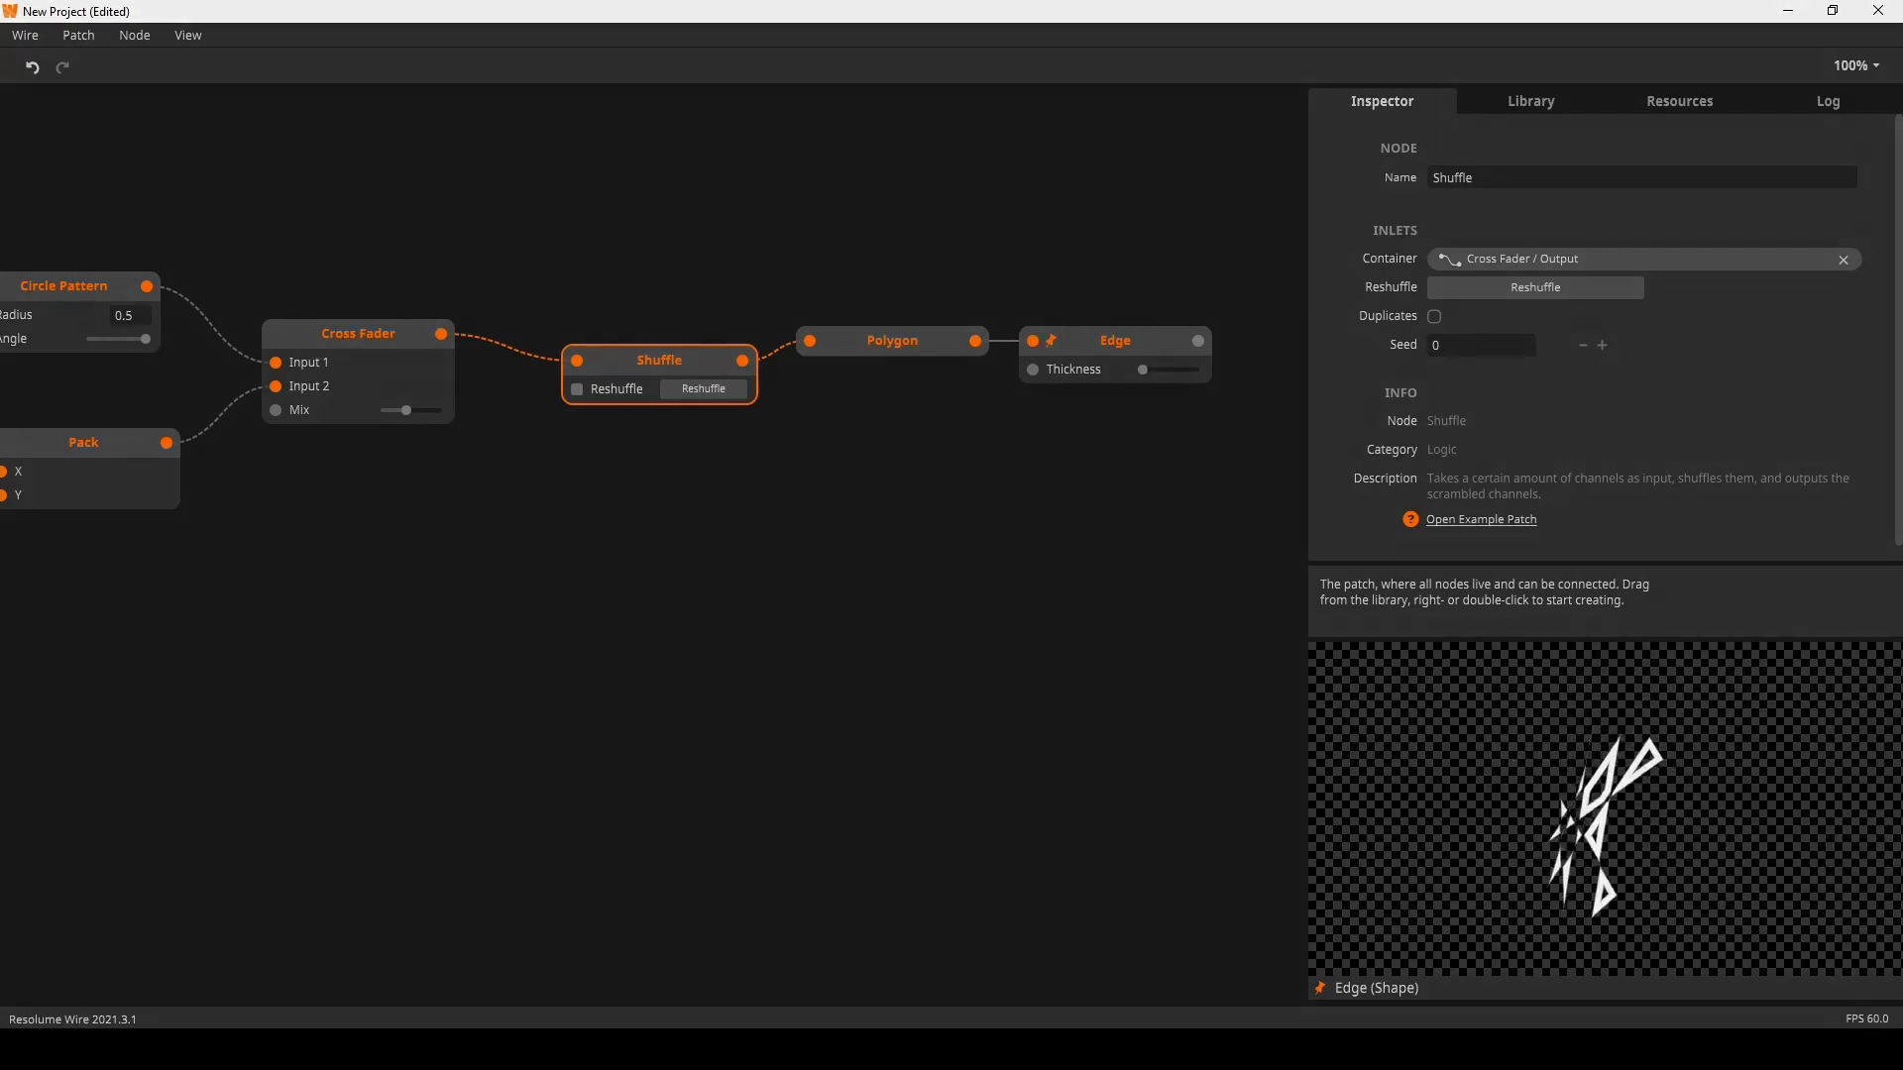
Connect the Shuffle node between Cross Fader and Polygon
{"action": "left_click", "coordinate": [734, 465]}
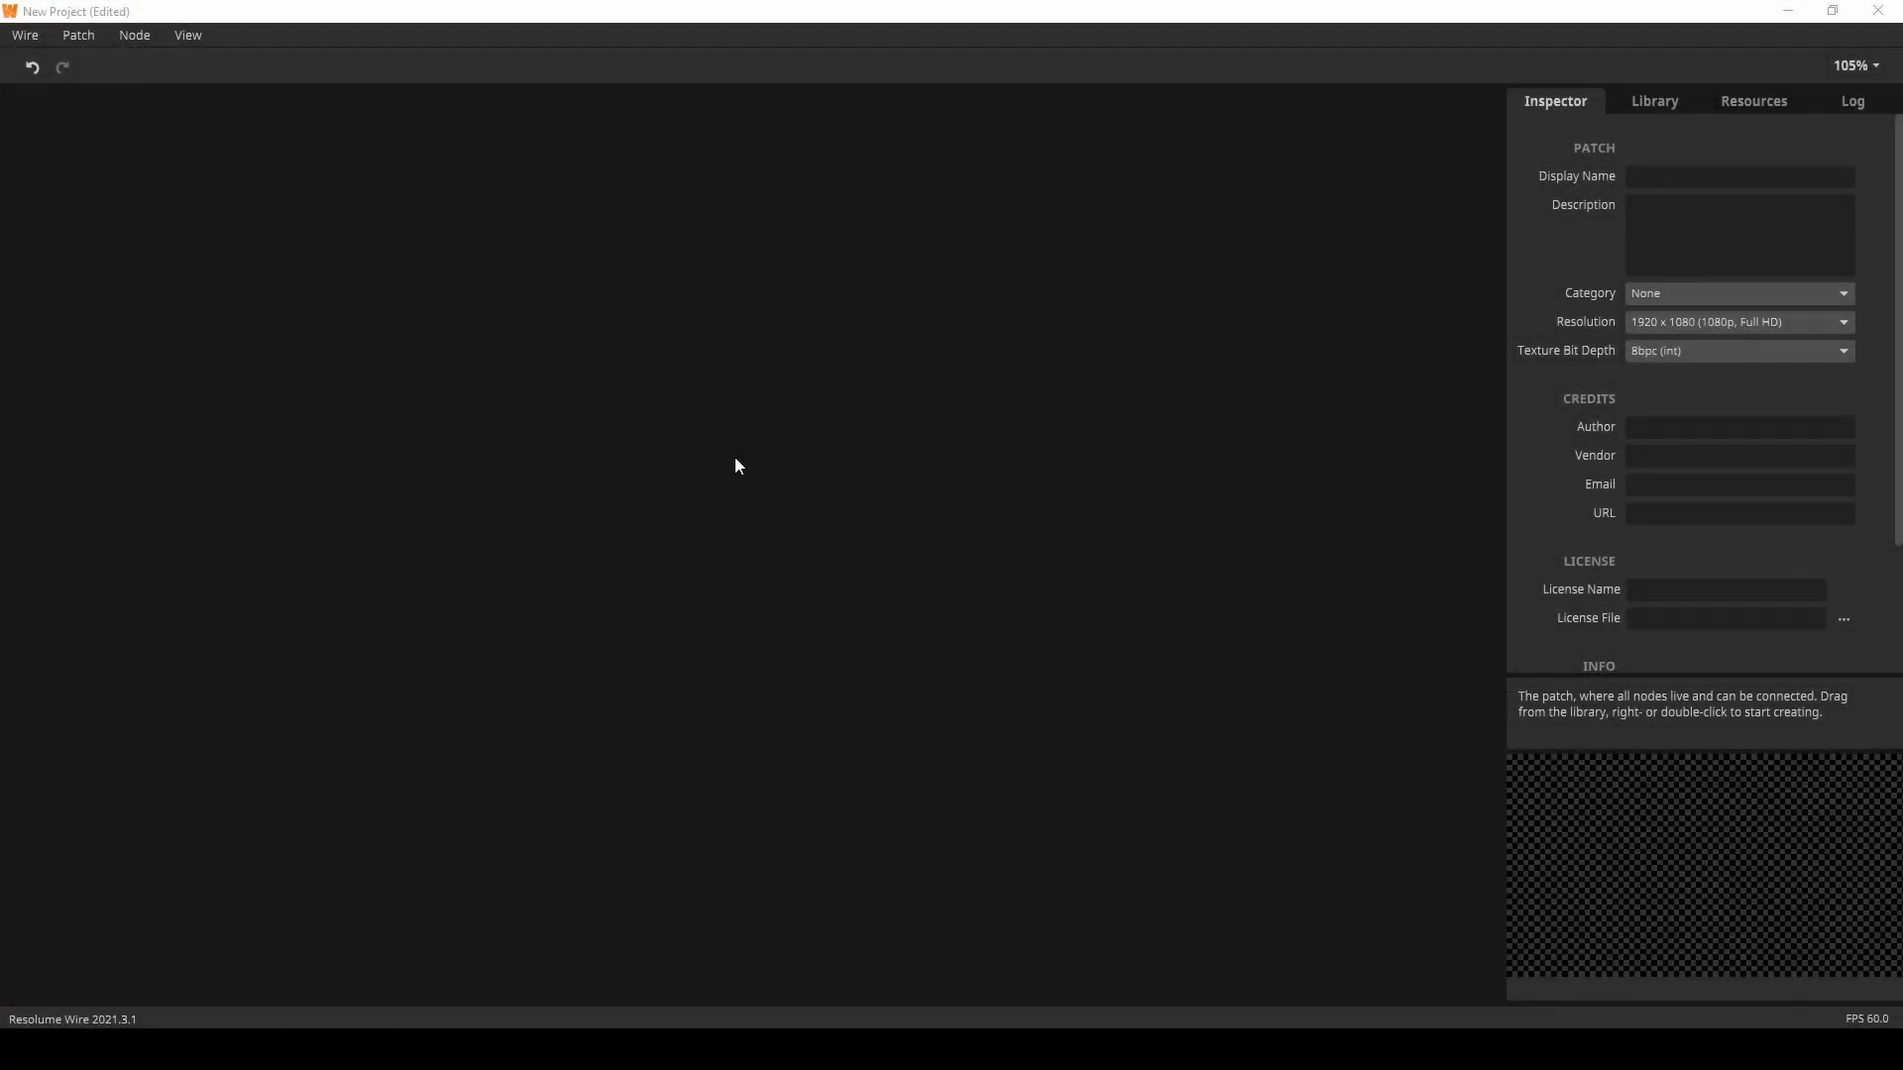
Search 'circl' and add the Circle Pattern node
{"action": "type", "text": "circl"}
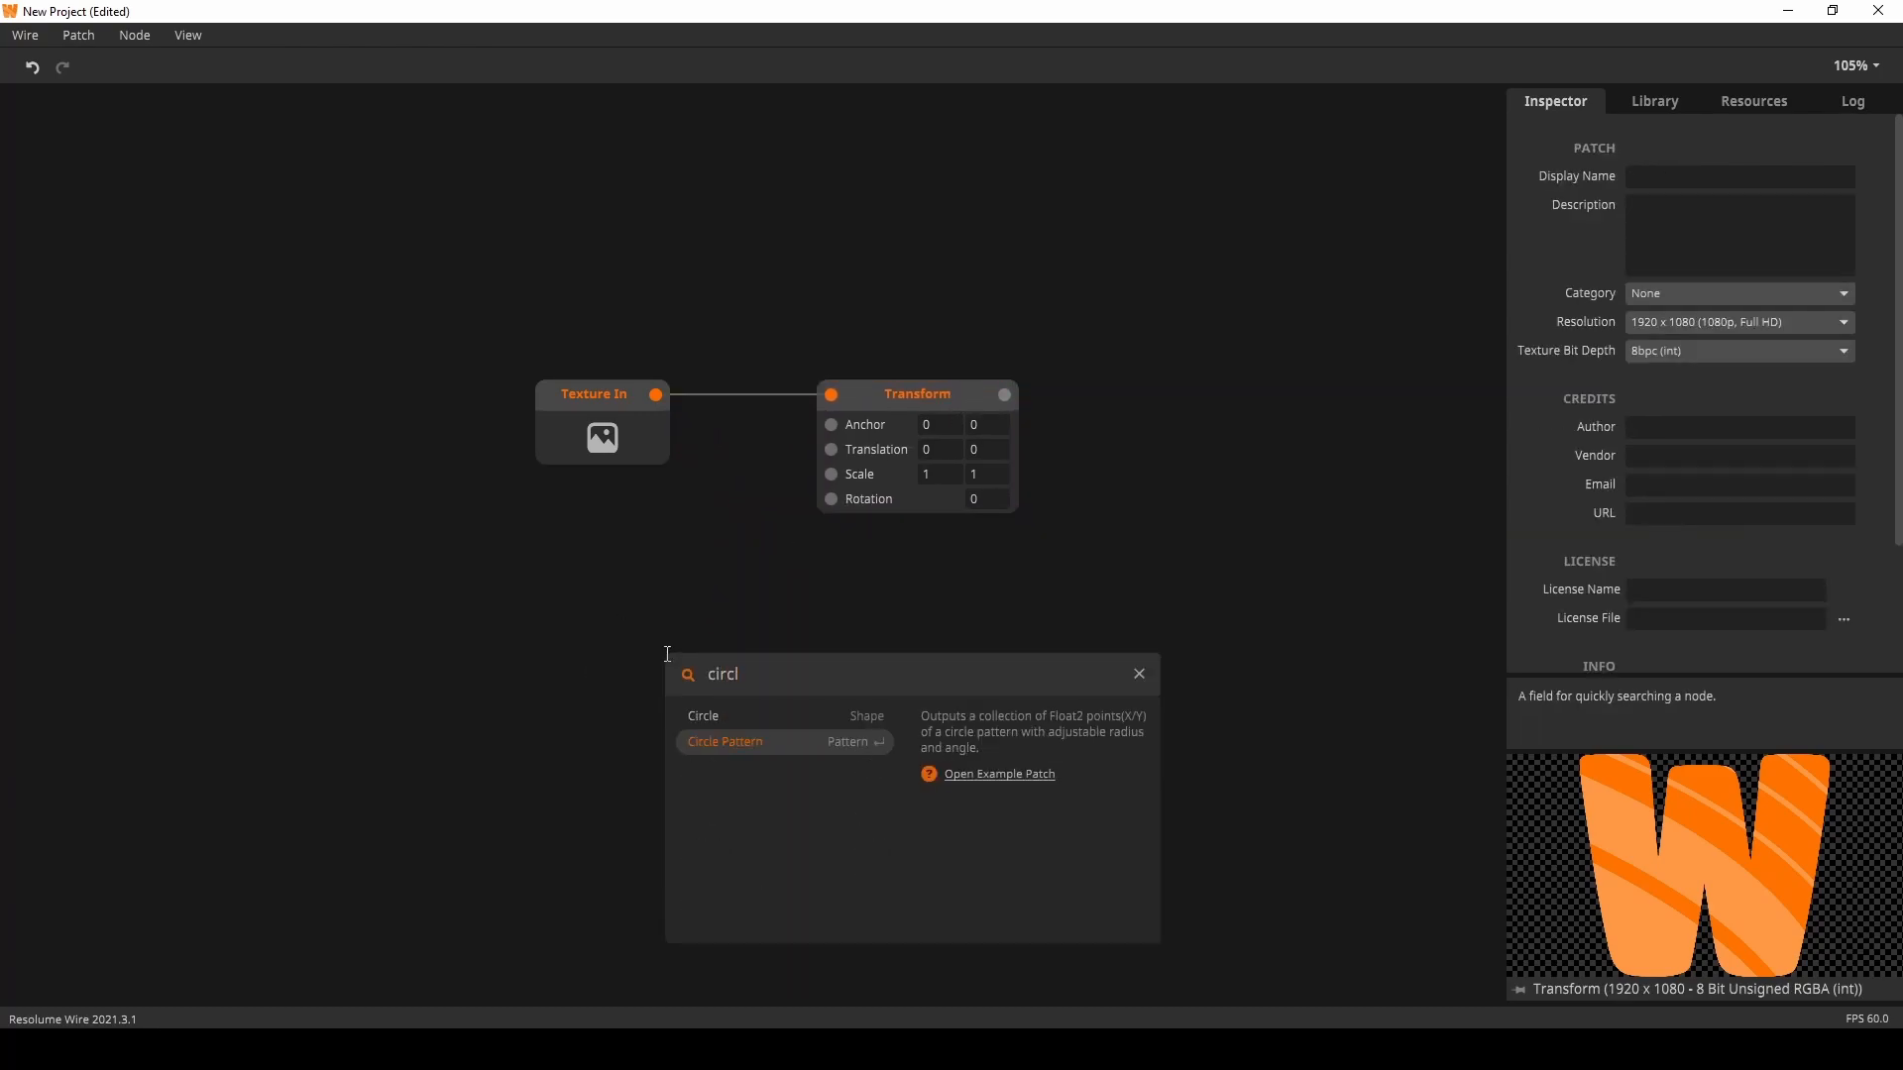
{"action": "left_click", "coordinate": [725, 742]}
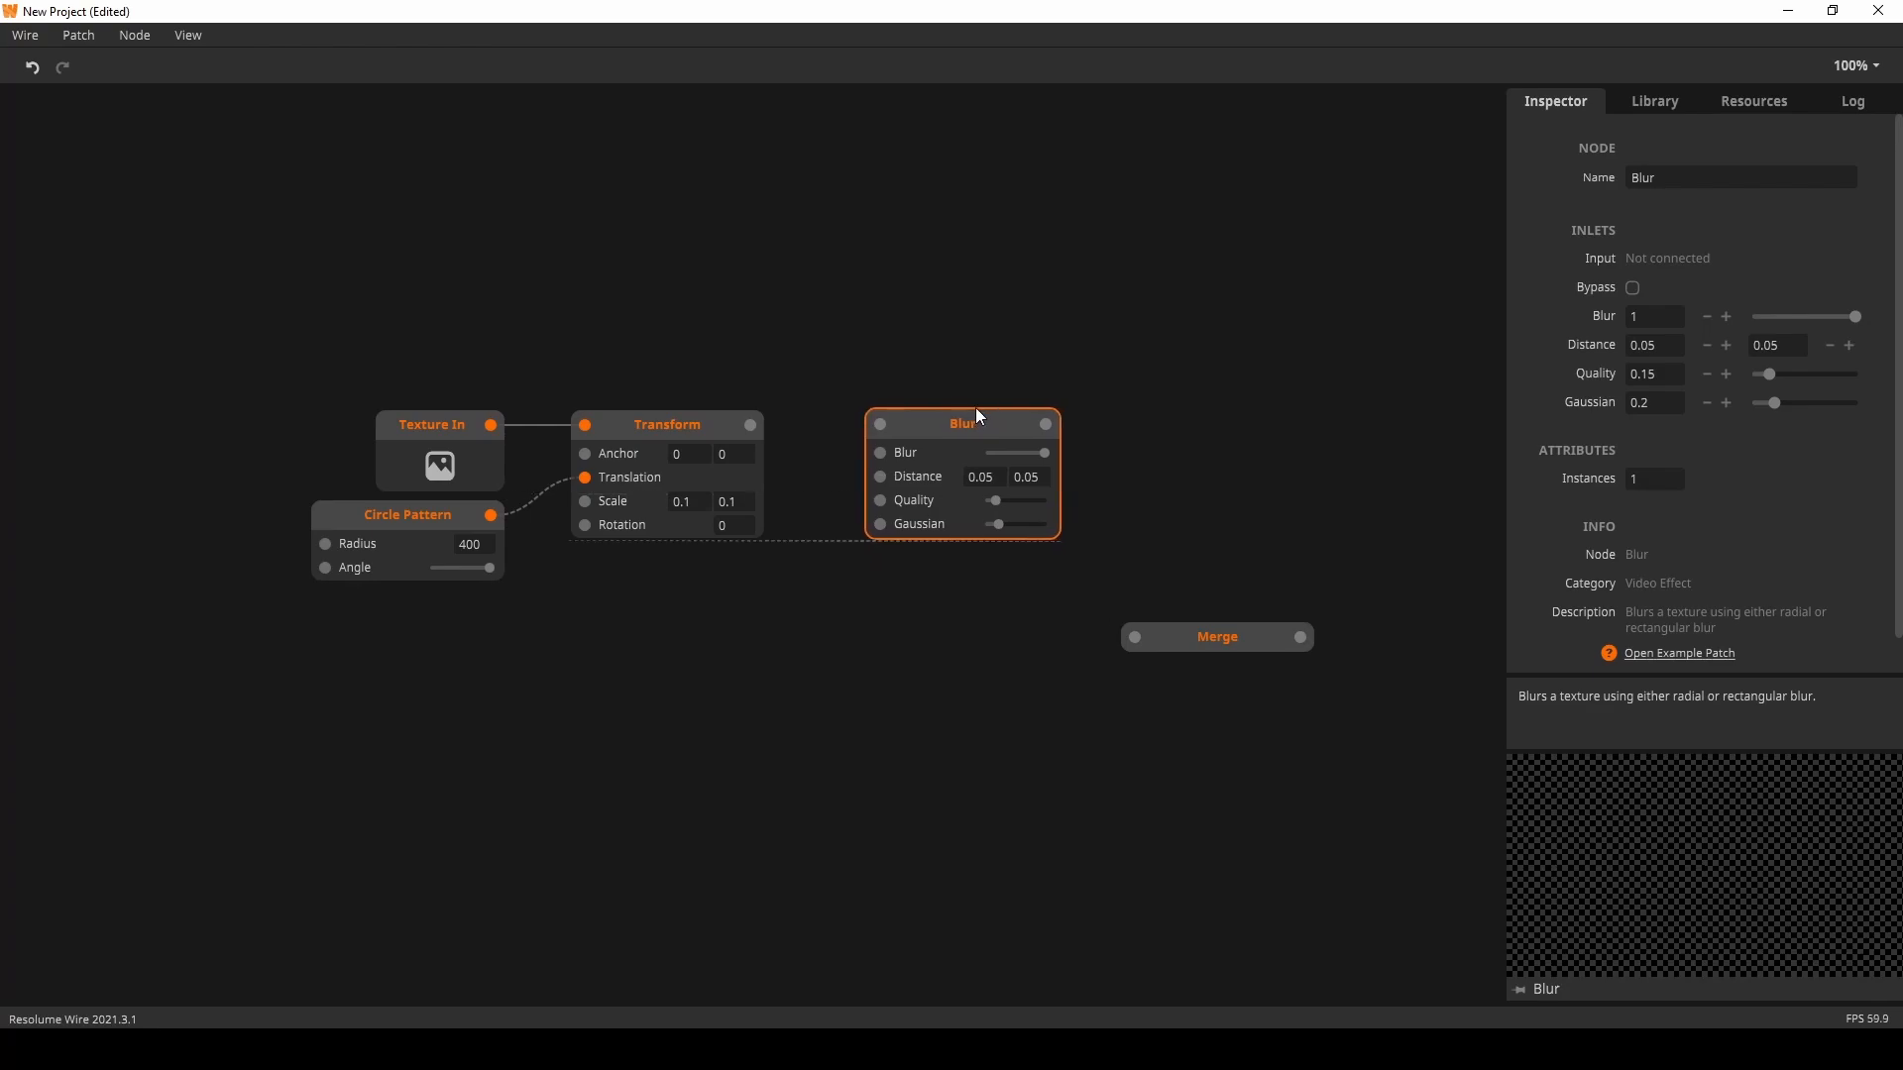
Wire the Transform output into the Blur node's input
{"action": "left_click_drag", "start_coordinate": [750, 425], "coordinate": [866, 425]}
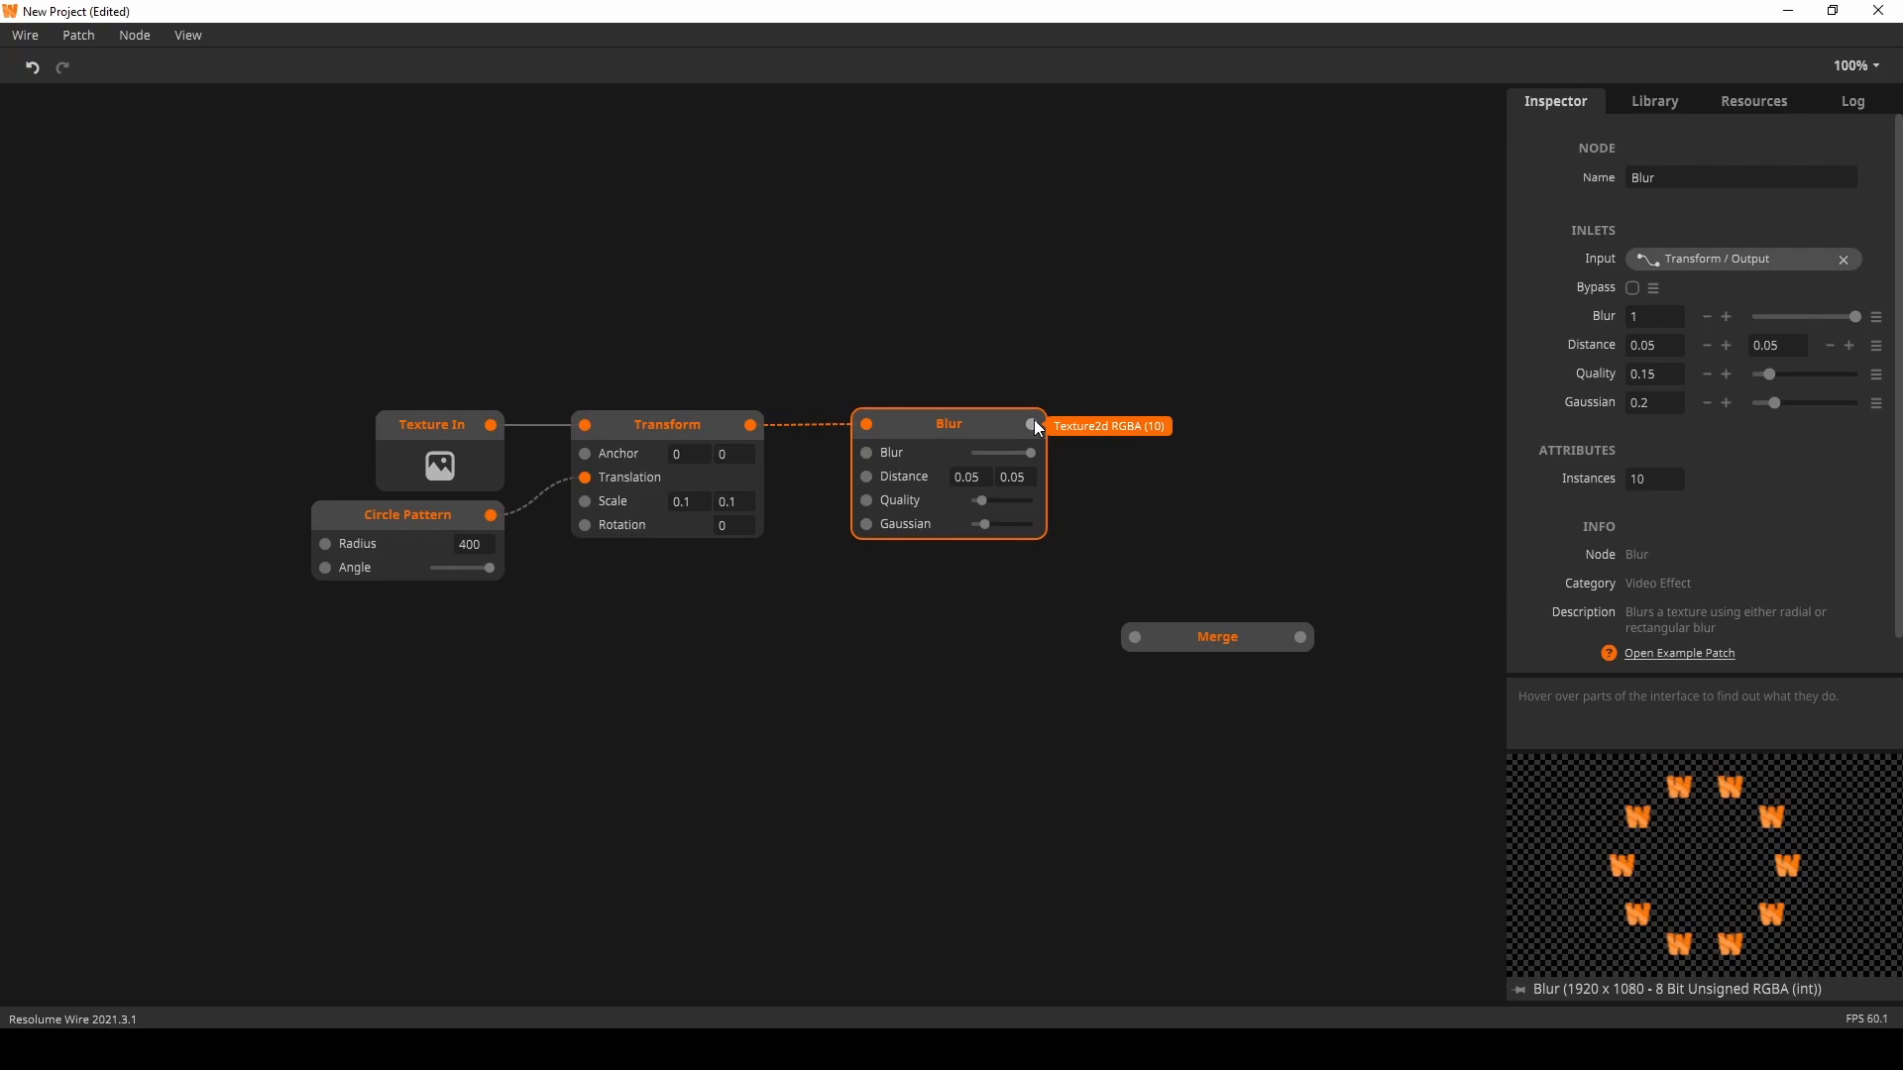
{"action": "mouse_move", "coordinate": [1035, 433]}
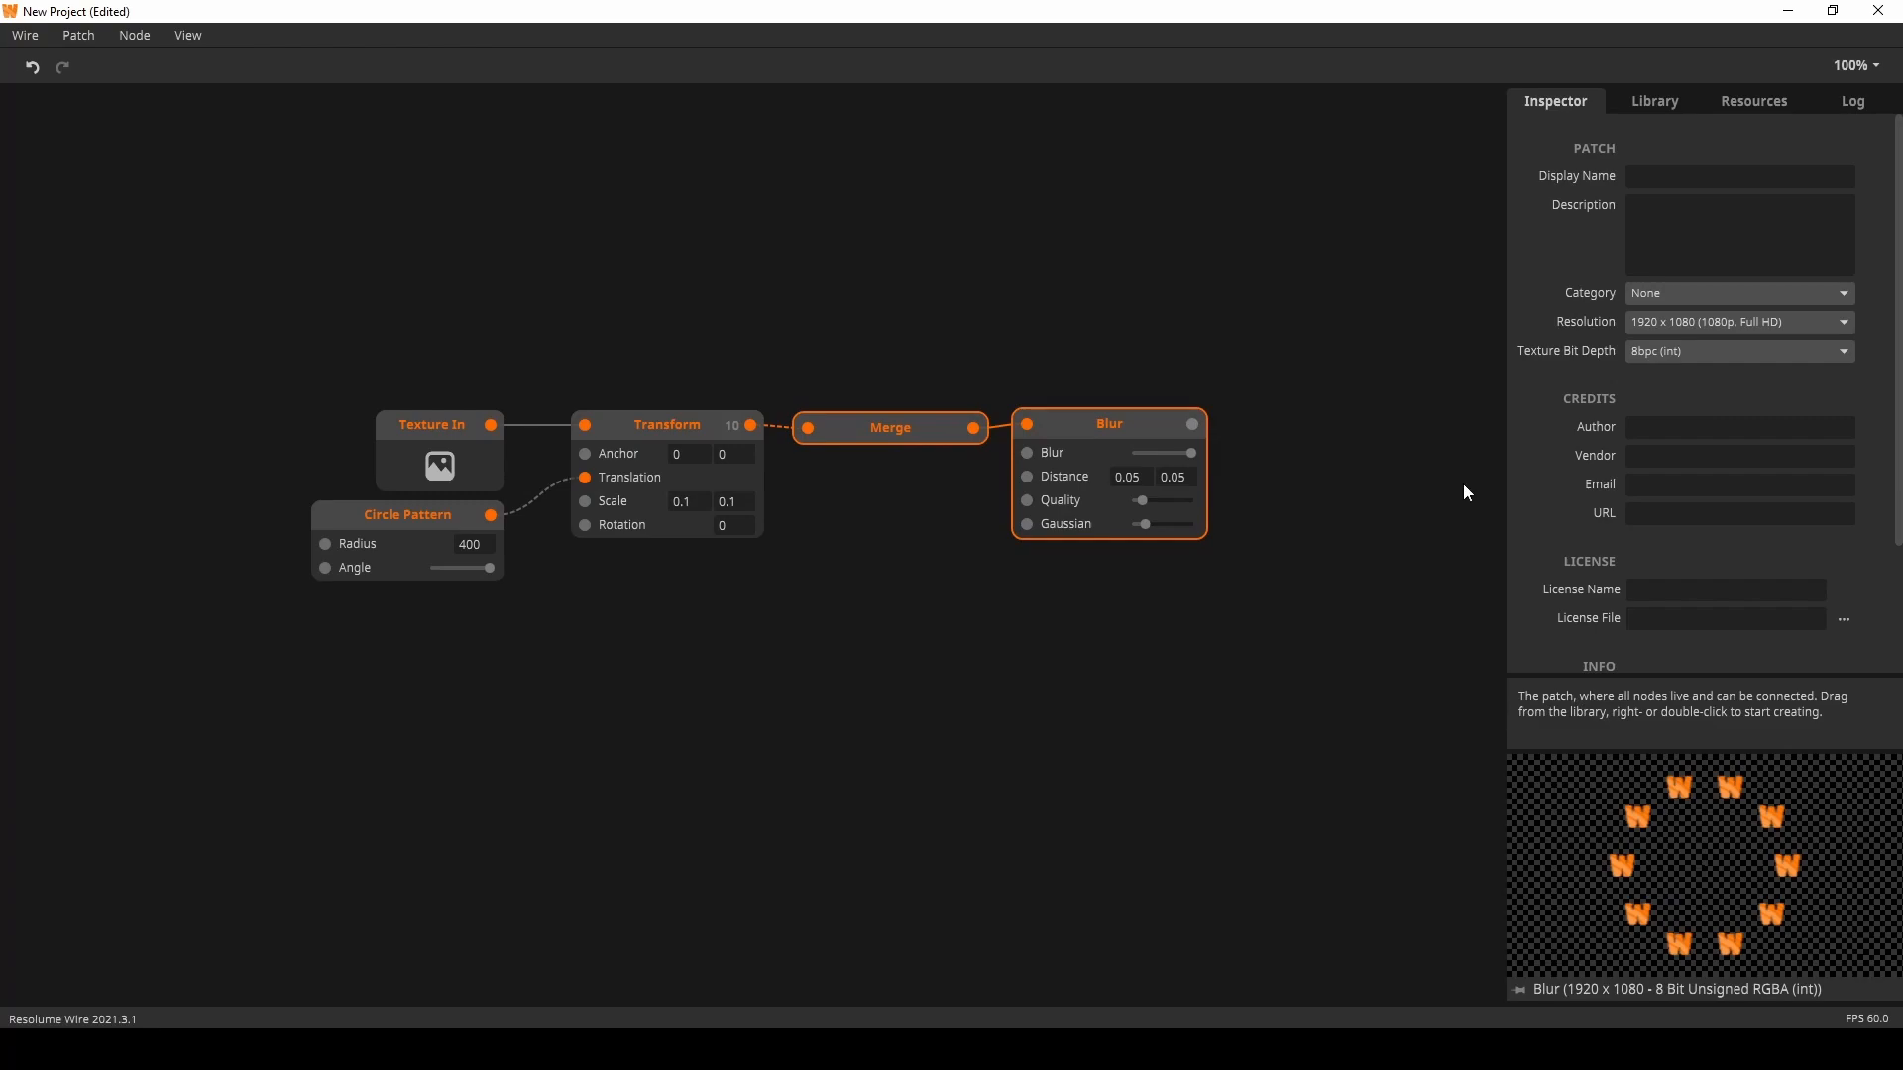
Inspect the Merge and Blur nodes to confirm the Transform-Merge-Blur chain
{"action": "left_click", "coordinate": [890, 427]}
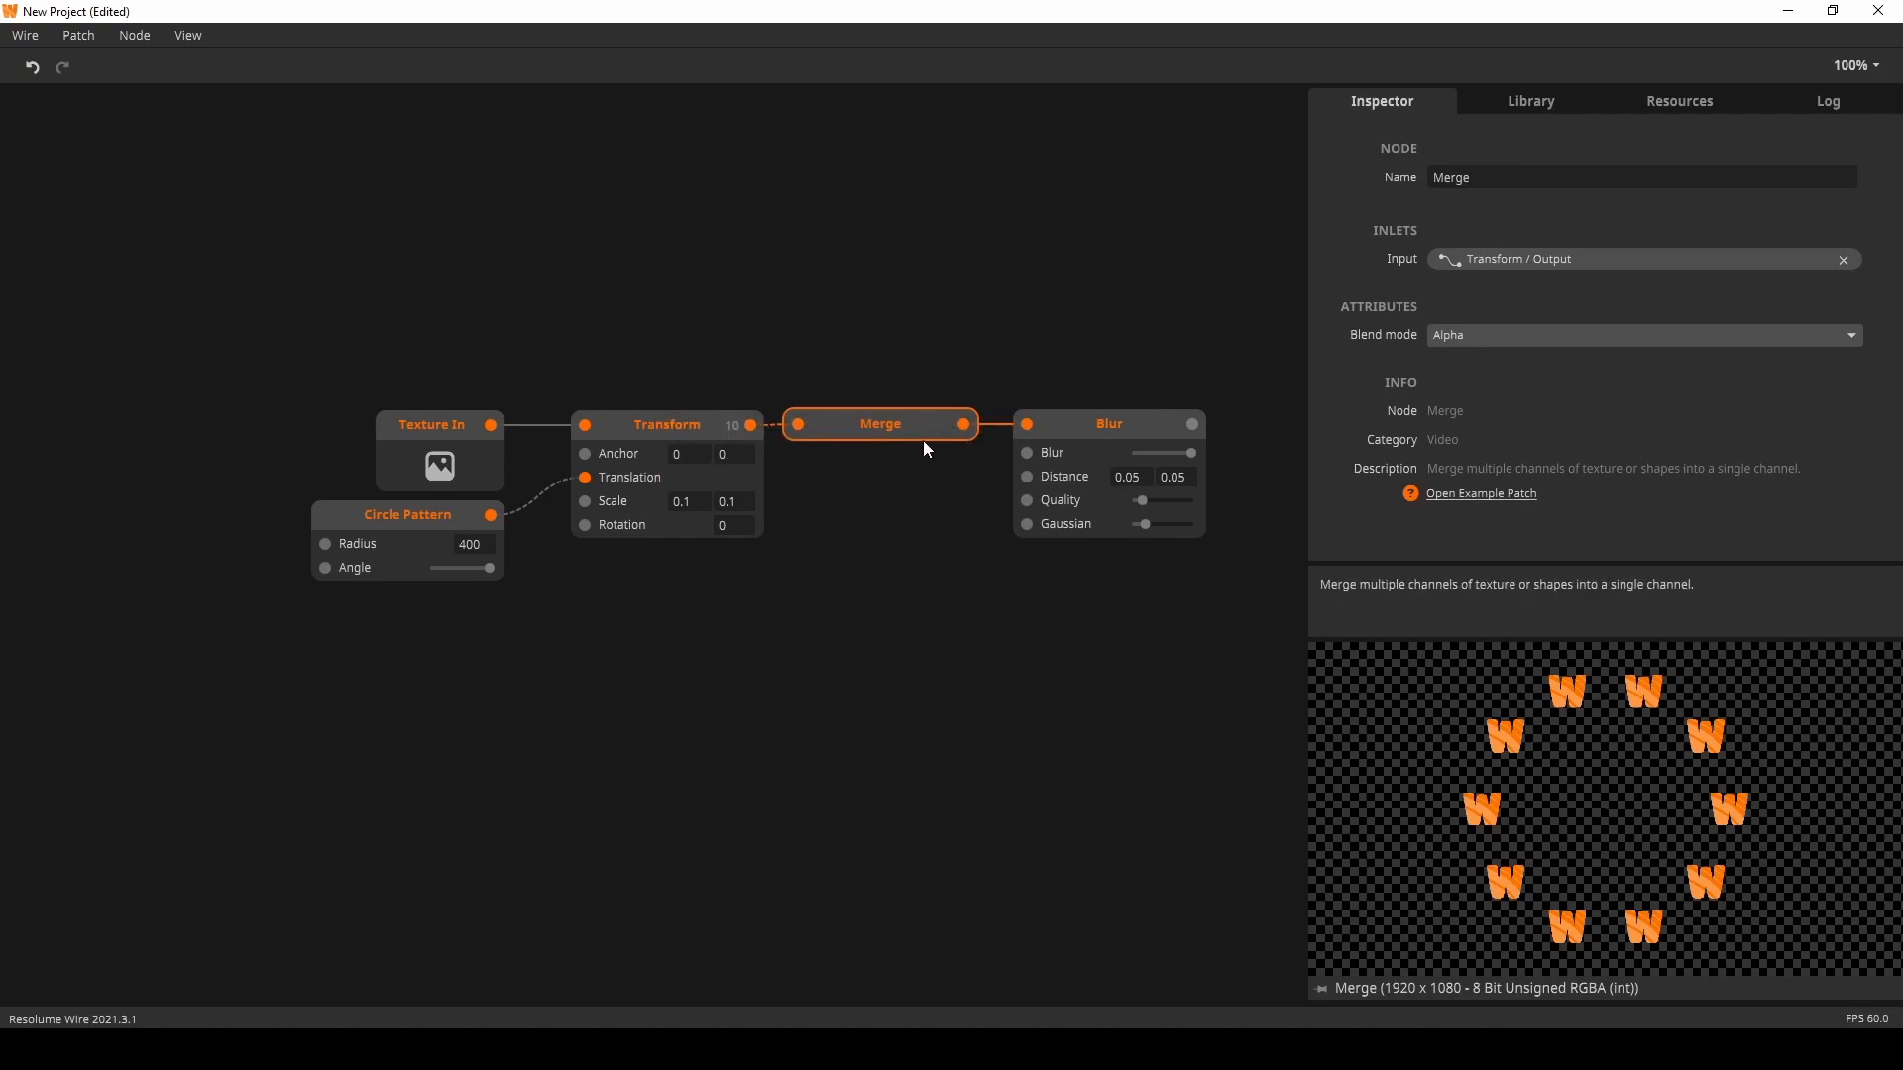
{"action": "left_click", "coordinate": [1106, 423]}
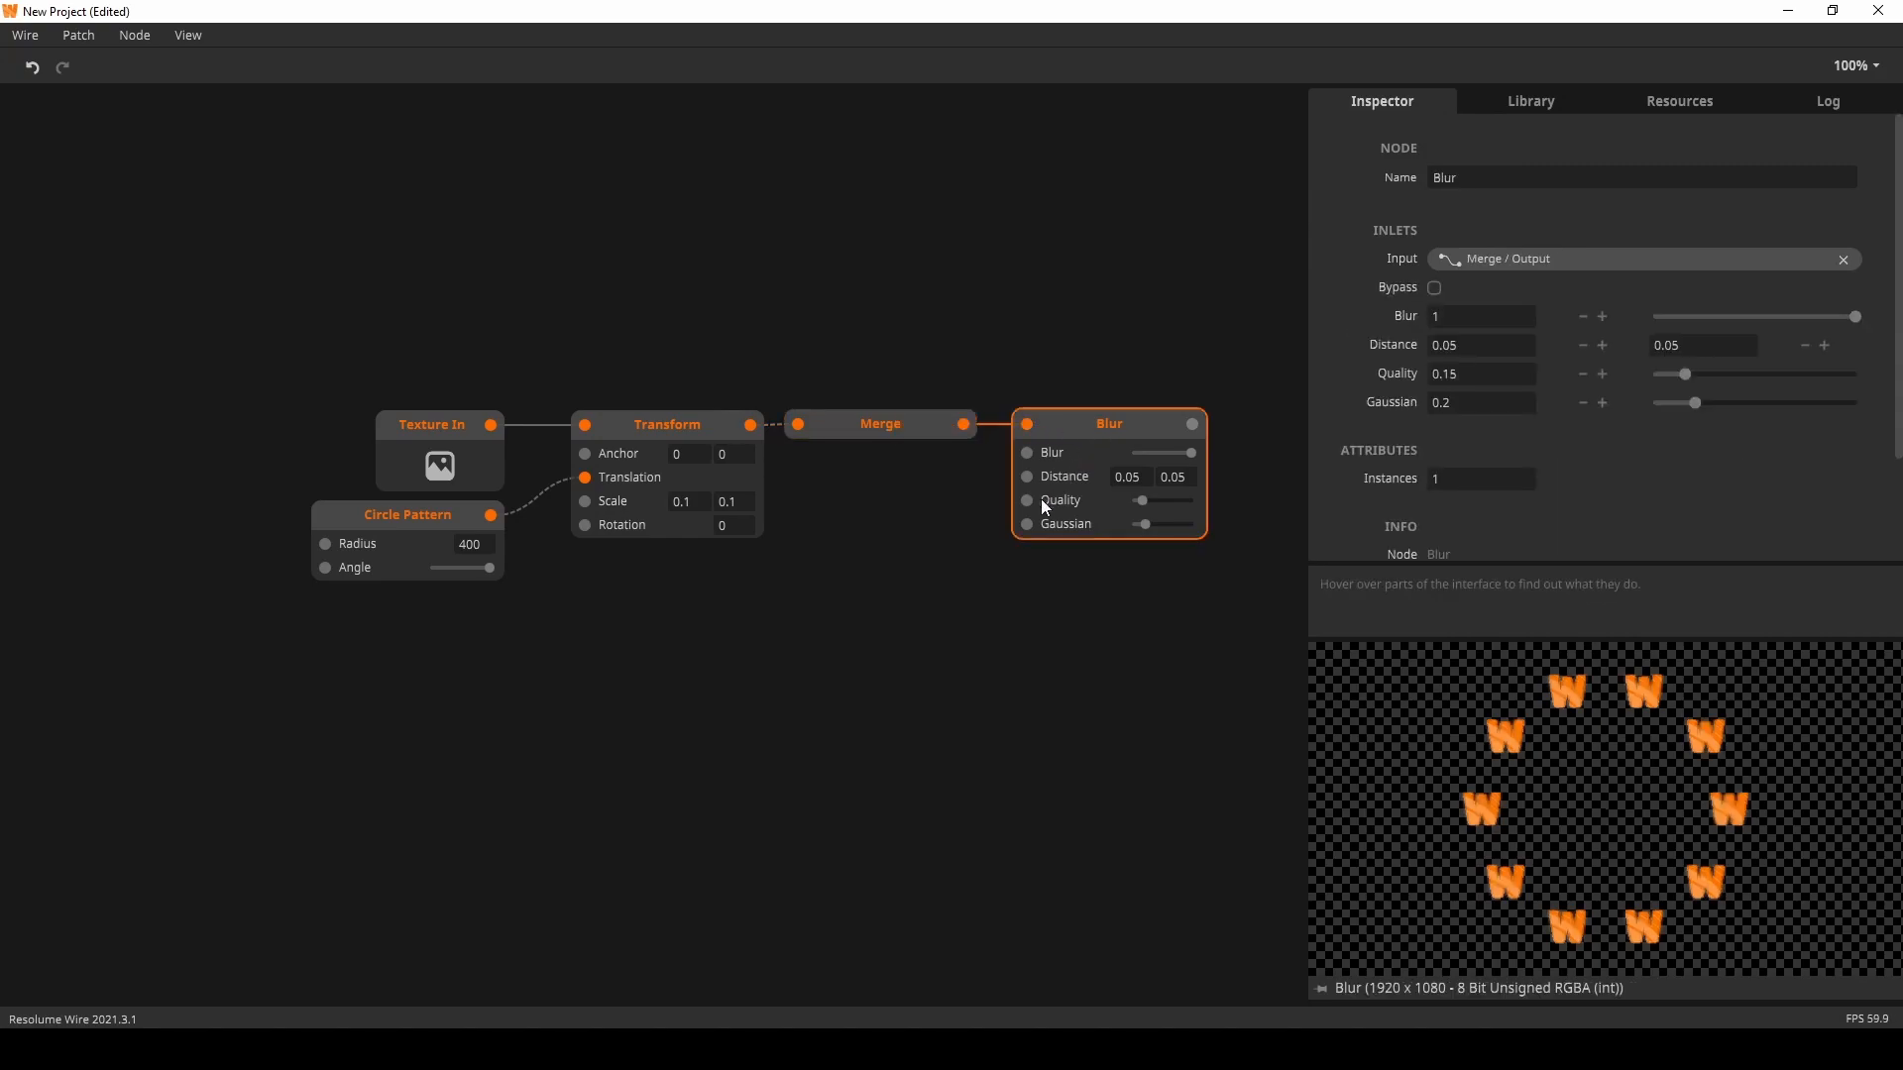
{"action": "mouse_move", "coordinate": [584, 583]}
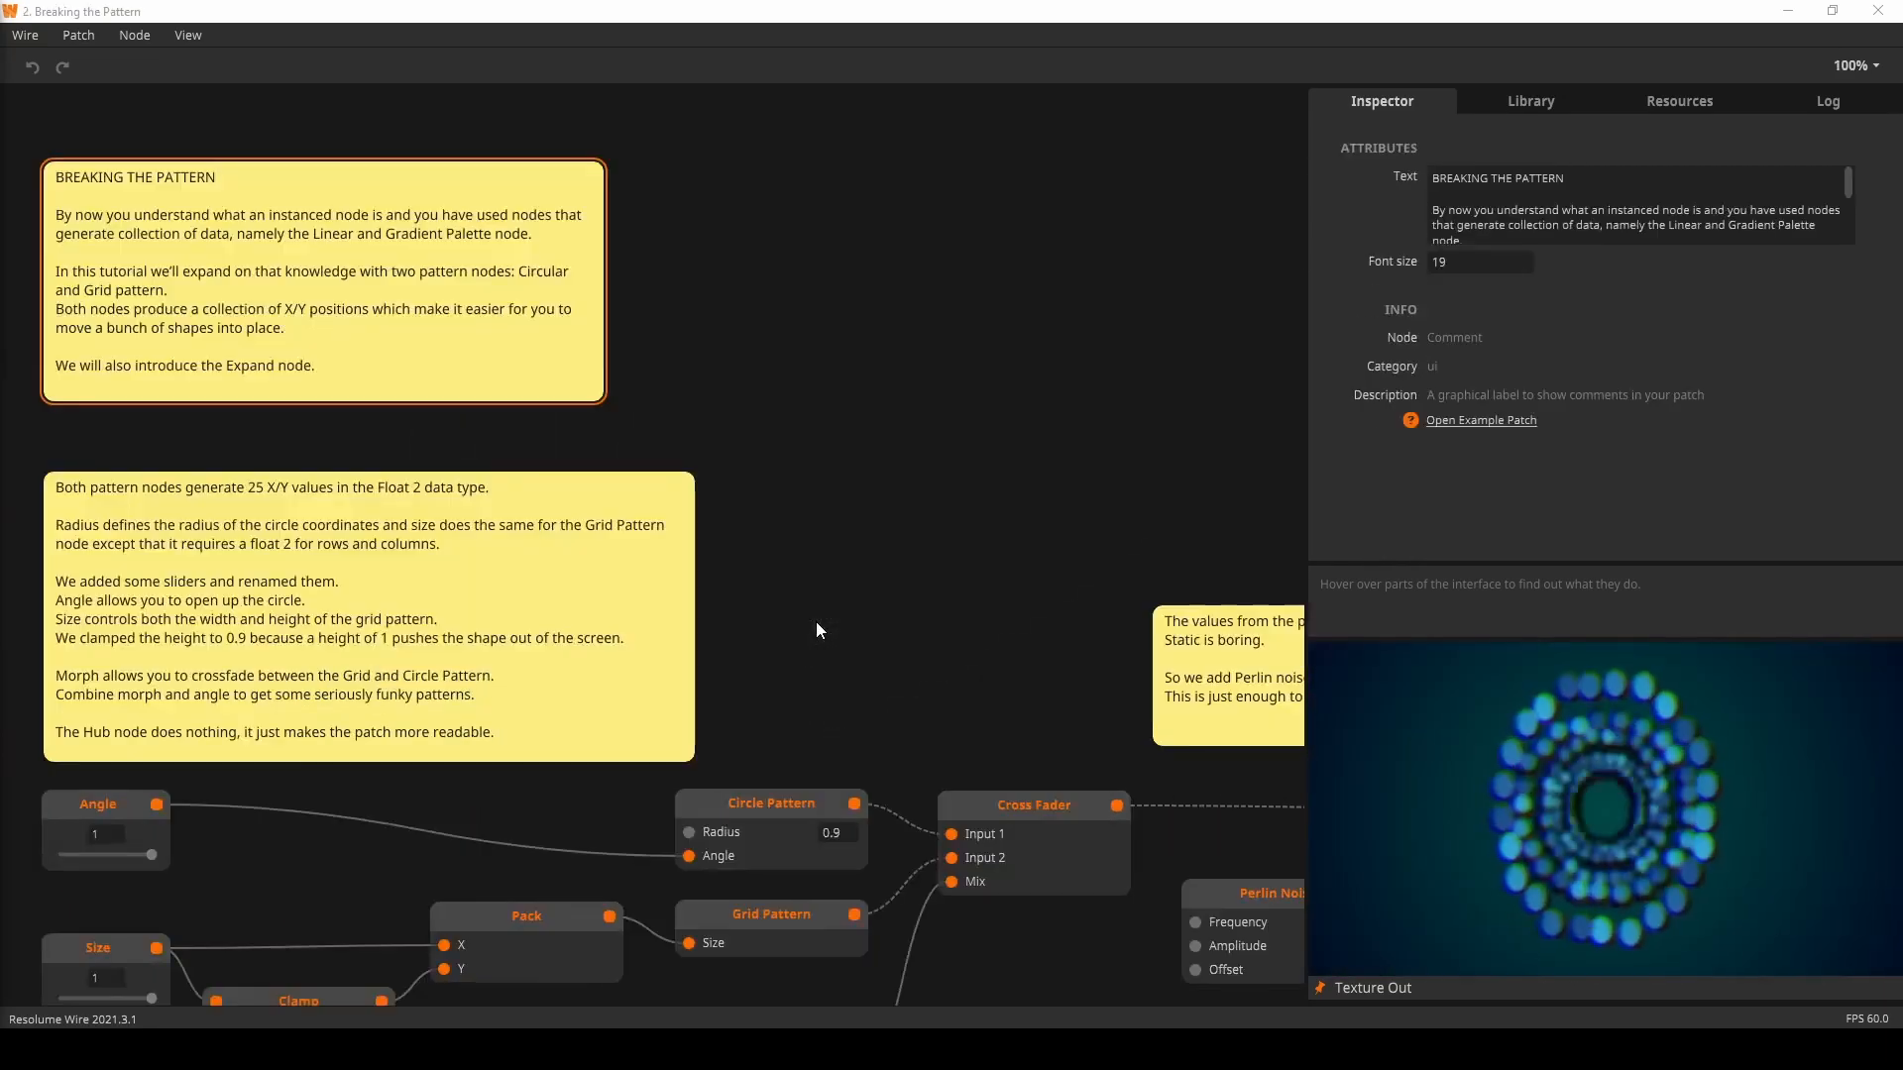
Zoom out over the Breaking the Pattern example patch
{"action": "scroll", "scroll_direction": "down", "scroll_amount": 3}
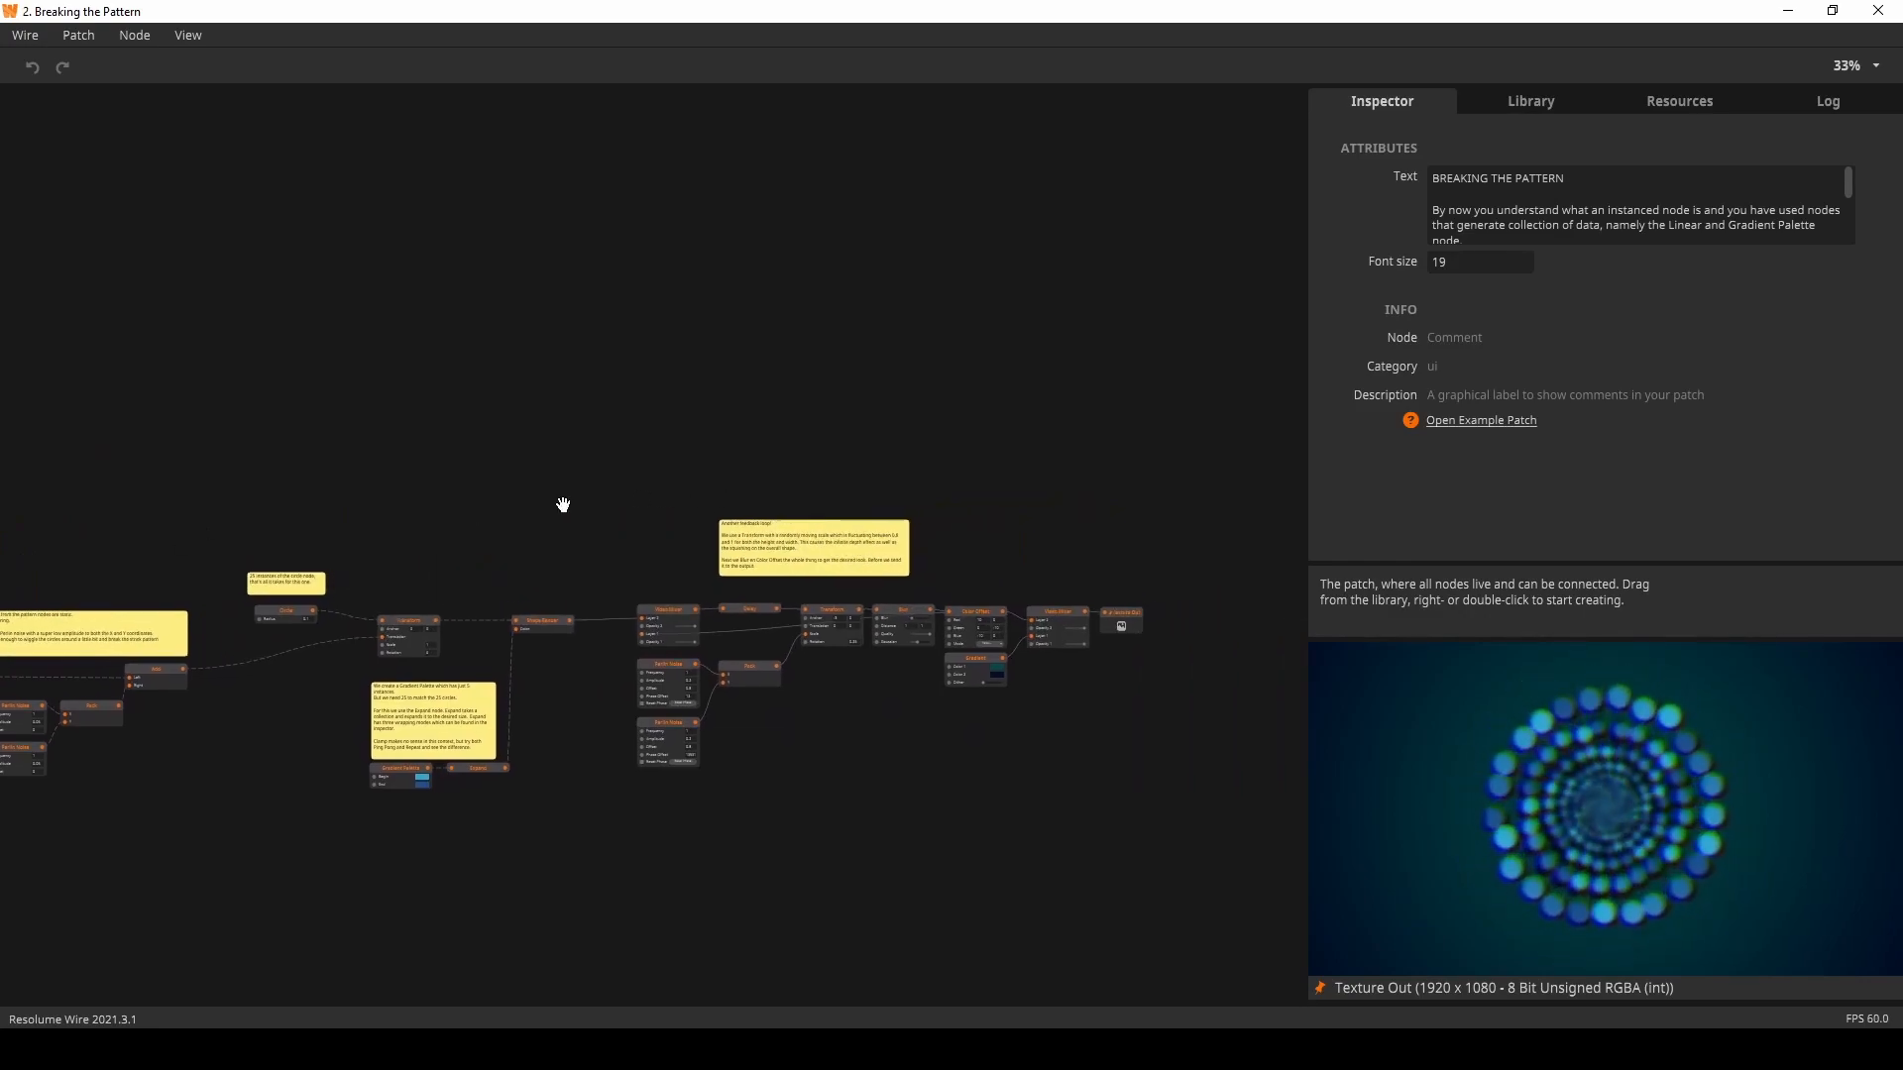